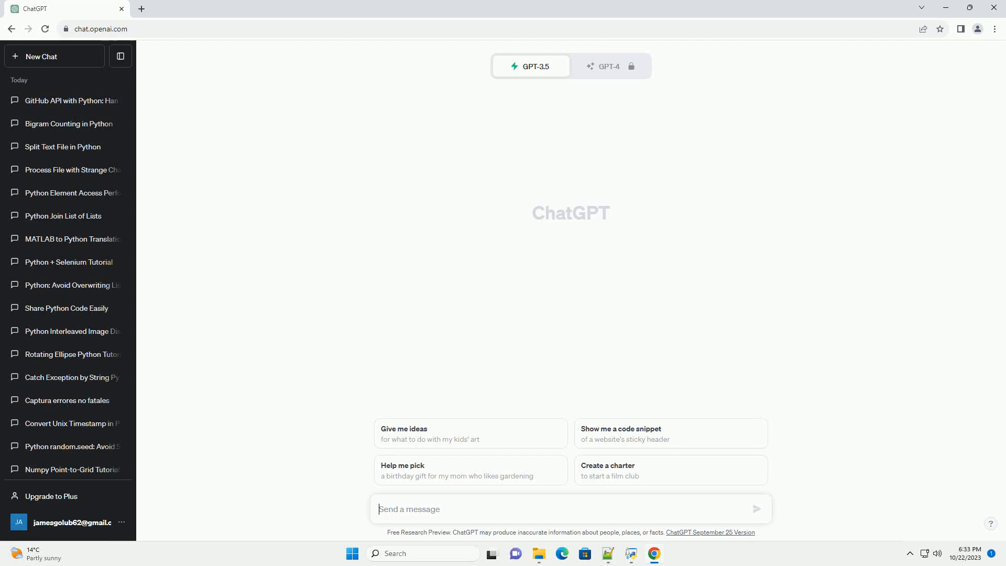
Step: Ask ChatGPT for a tutorial on fixing Python subprocess check_output, with code examples
click(756, 509)
text(write an informative tutorial about Python pythonw subprocess check_output not working with code example)
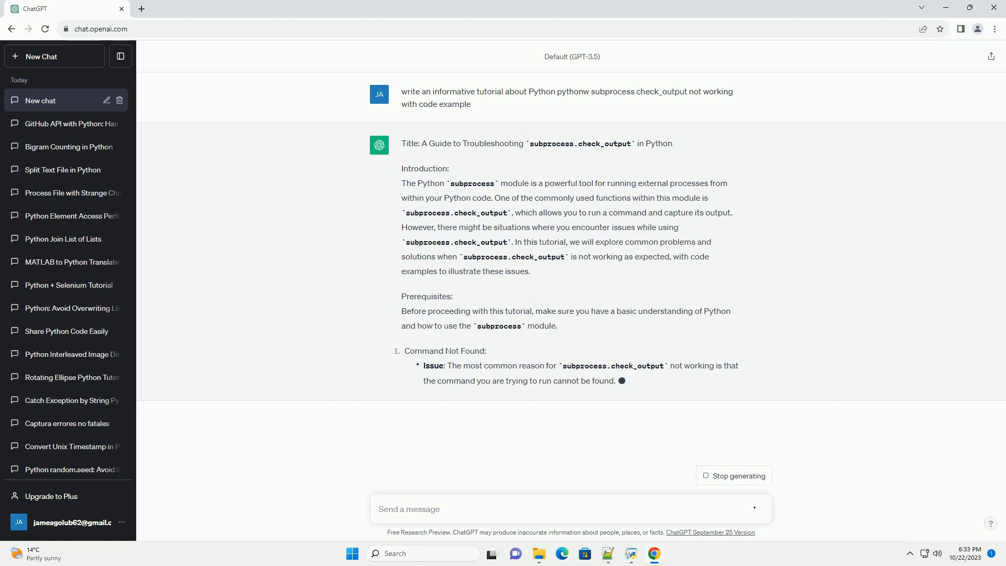
Step: Scroll through the Command Not Found, Shell, Error Output and Encoding sections as they generate
scroll(down, 3)
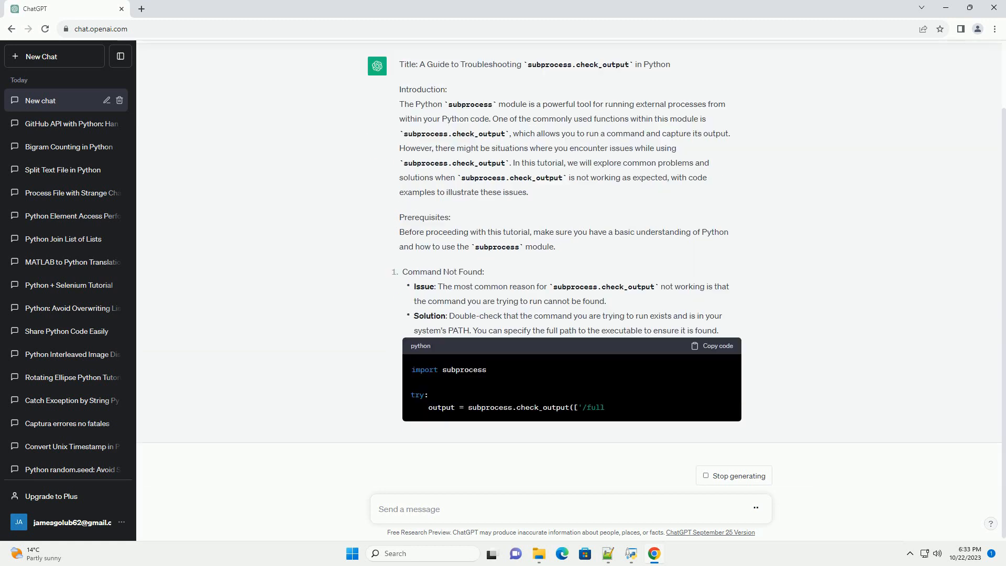
scroll(down, 3)
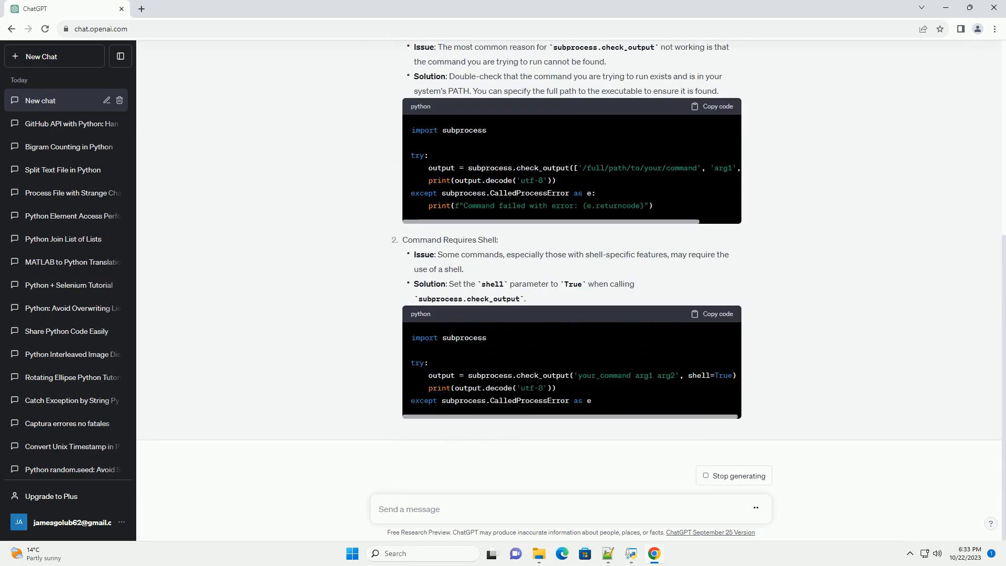
scroll(down, 3)
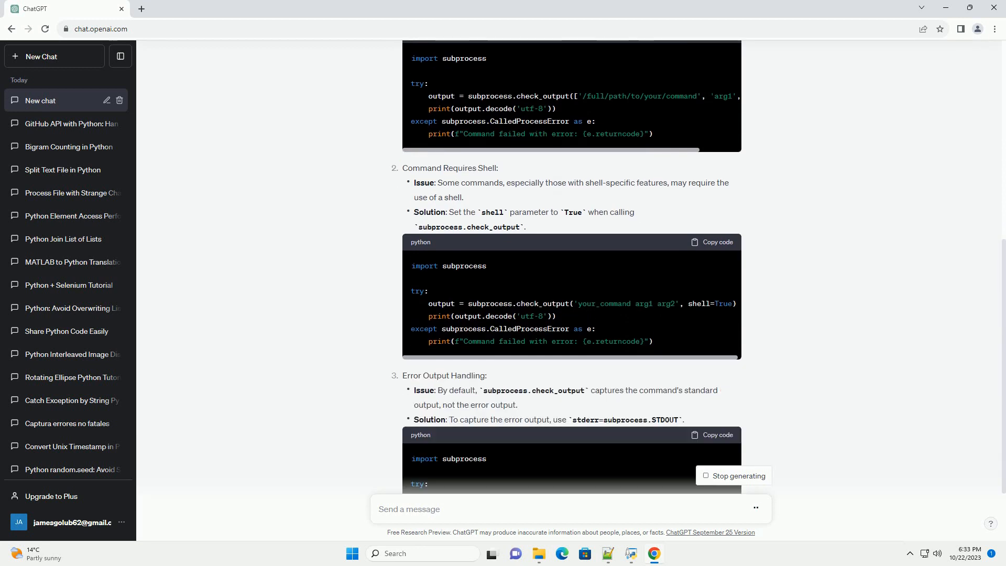
scroll(down, 3)
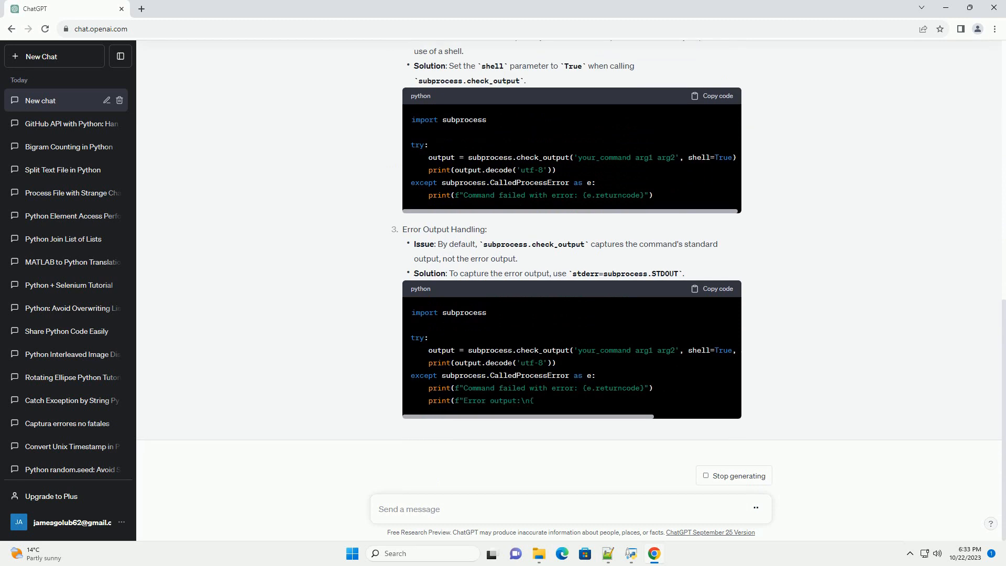
scroll(down, 3)
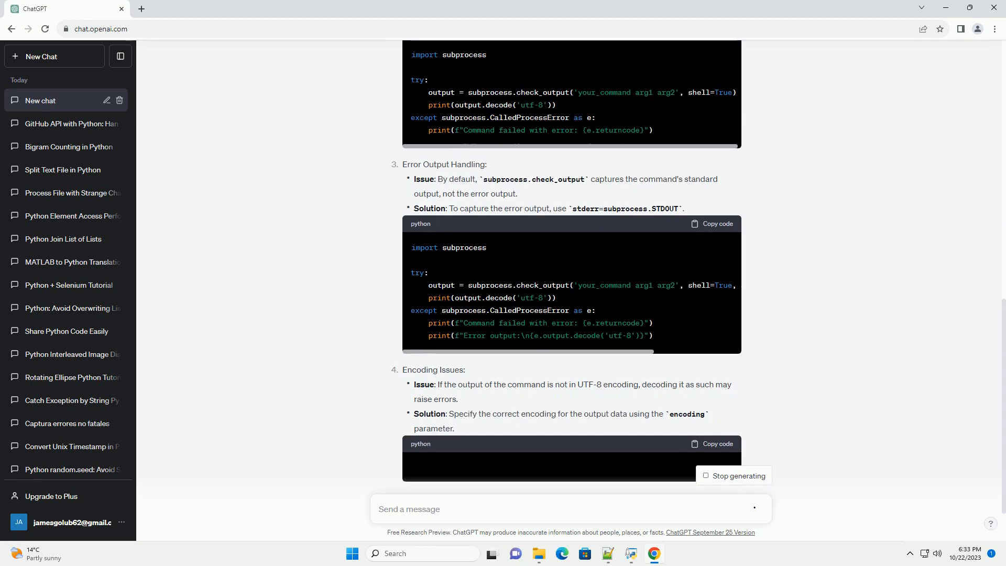
scroll(down, 3)
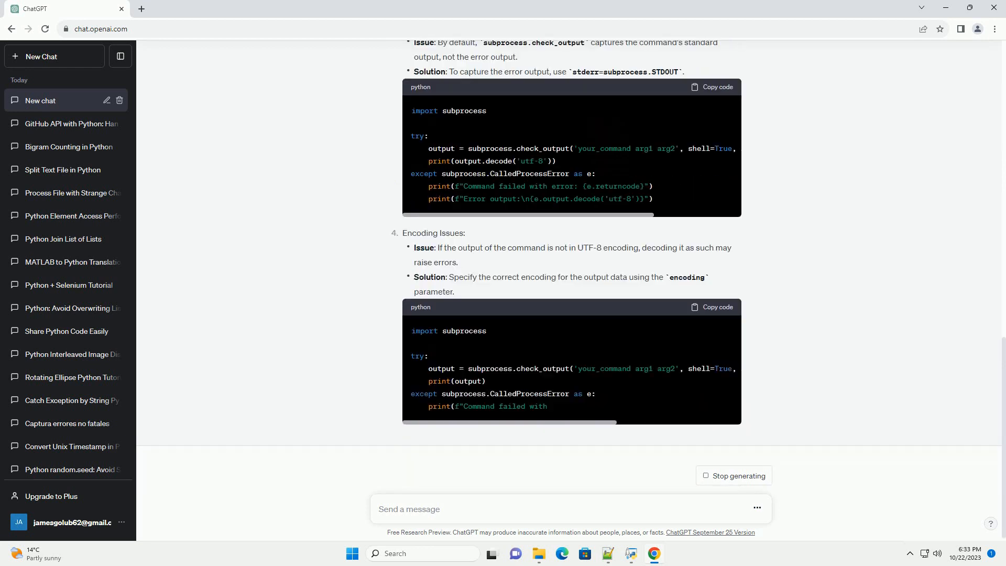